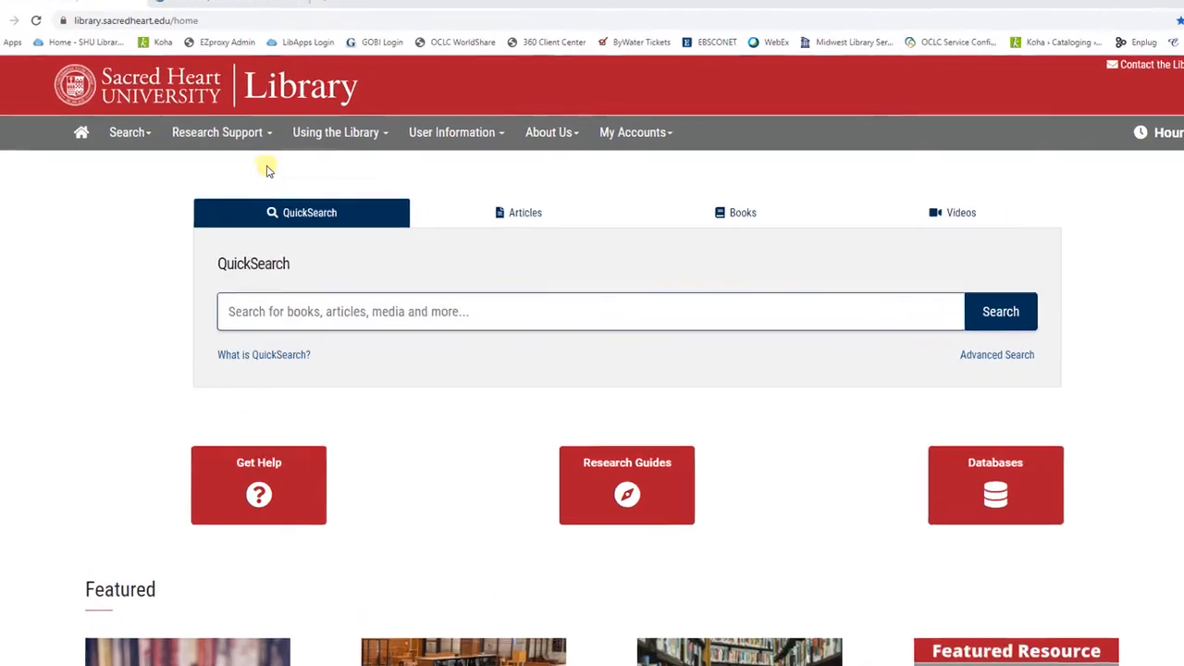
Go to the Interlibrary Loan (ILL) page from the Research Support menu
click(216, 132)
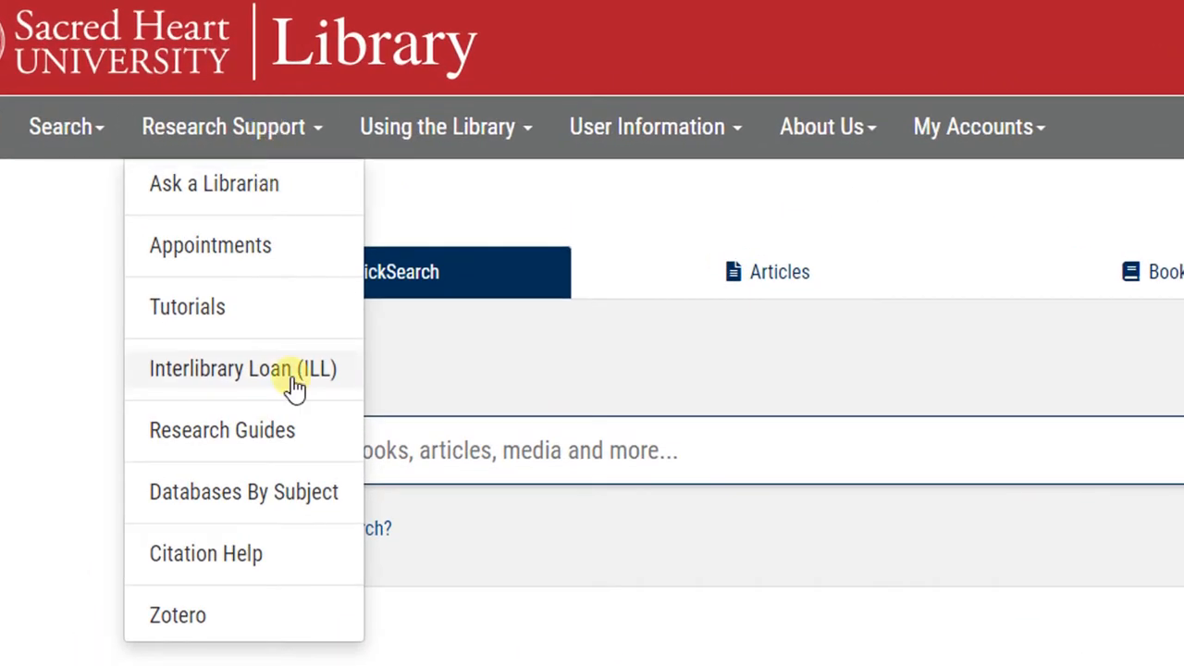
click(244, 369)
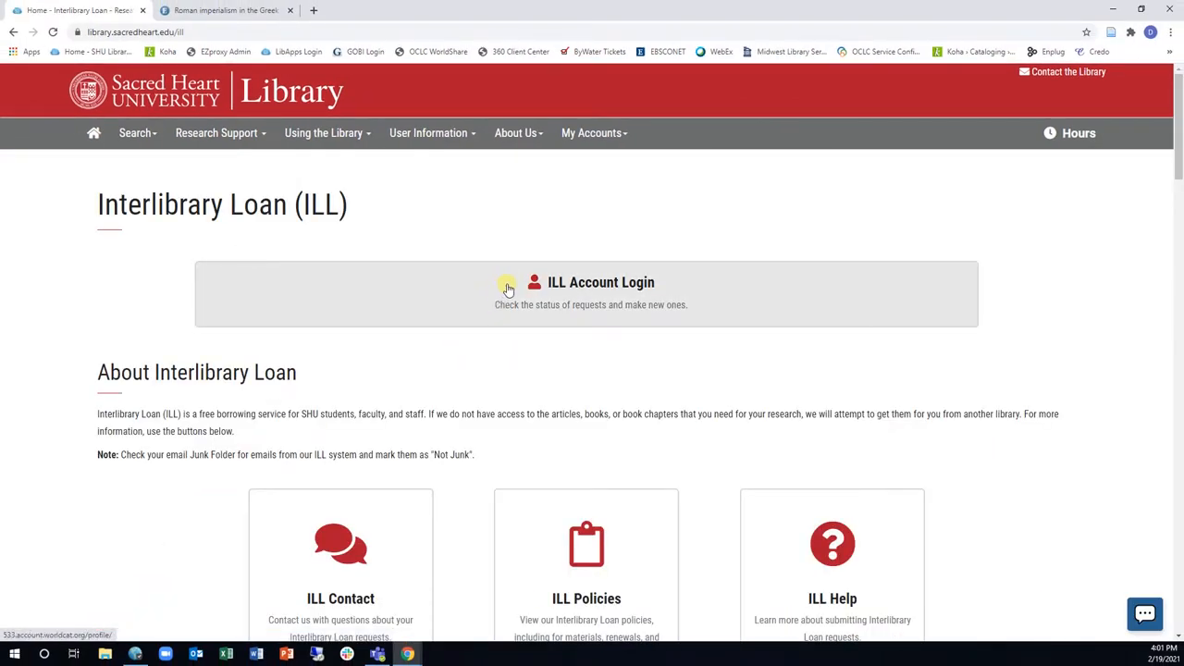
click(600, 281)
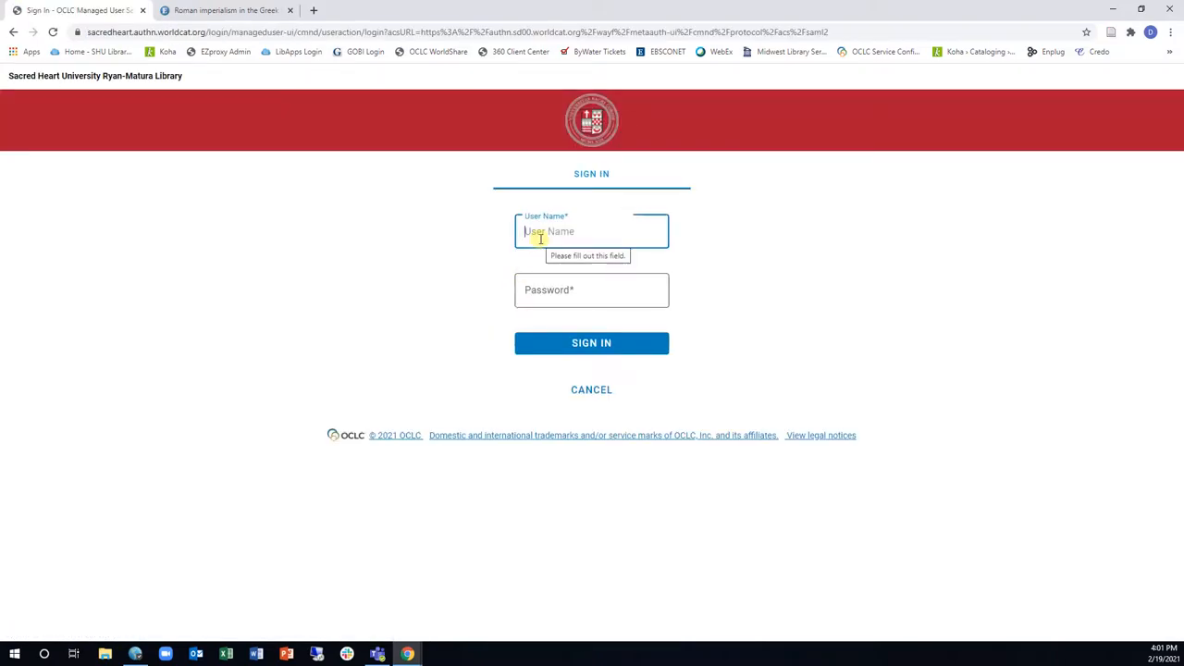
text(fitzpo)
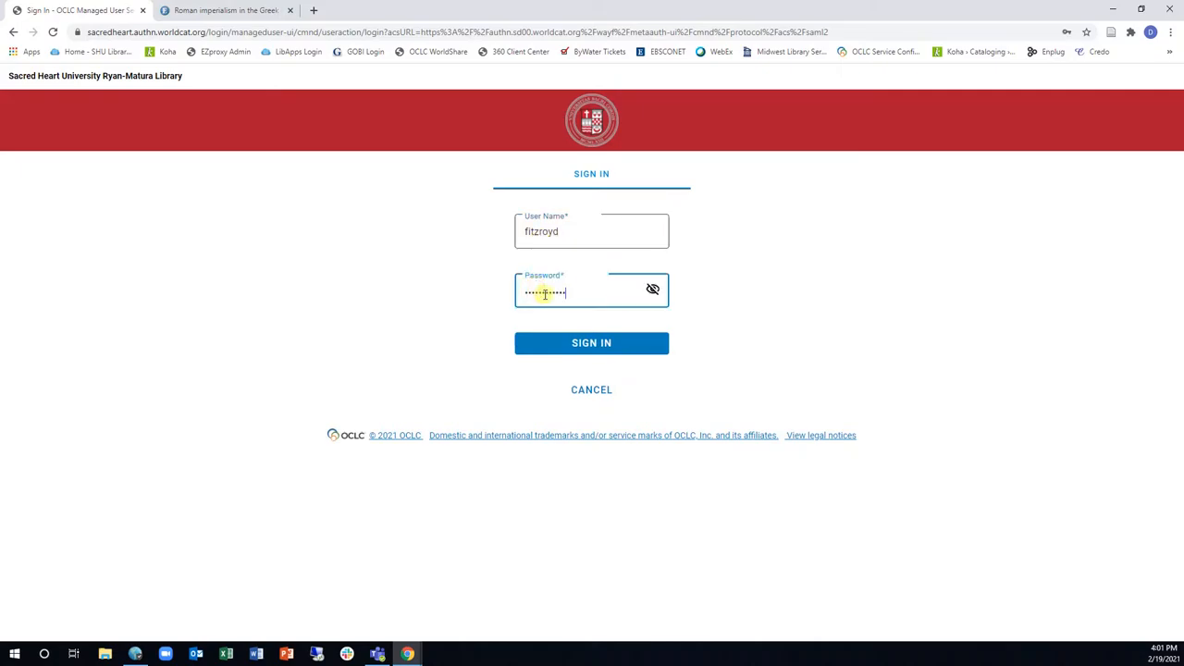
click(592, 343)
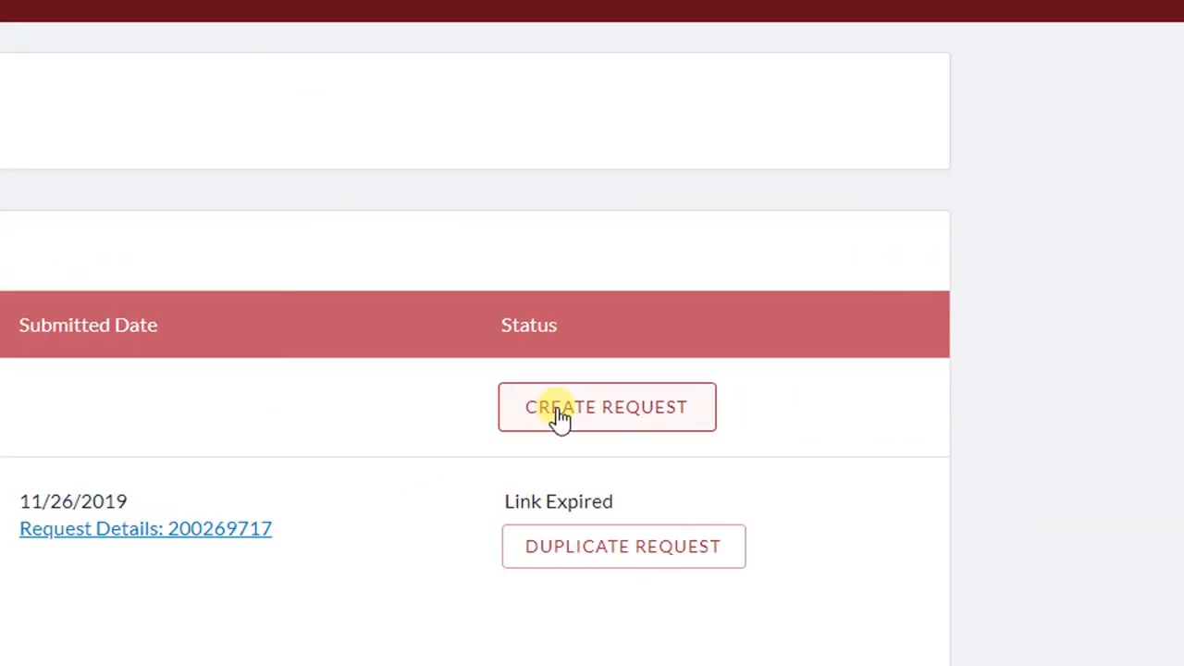
Start a new request and review the Article, Book and Book Chapter form types and contact fields
click(607, 407)
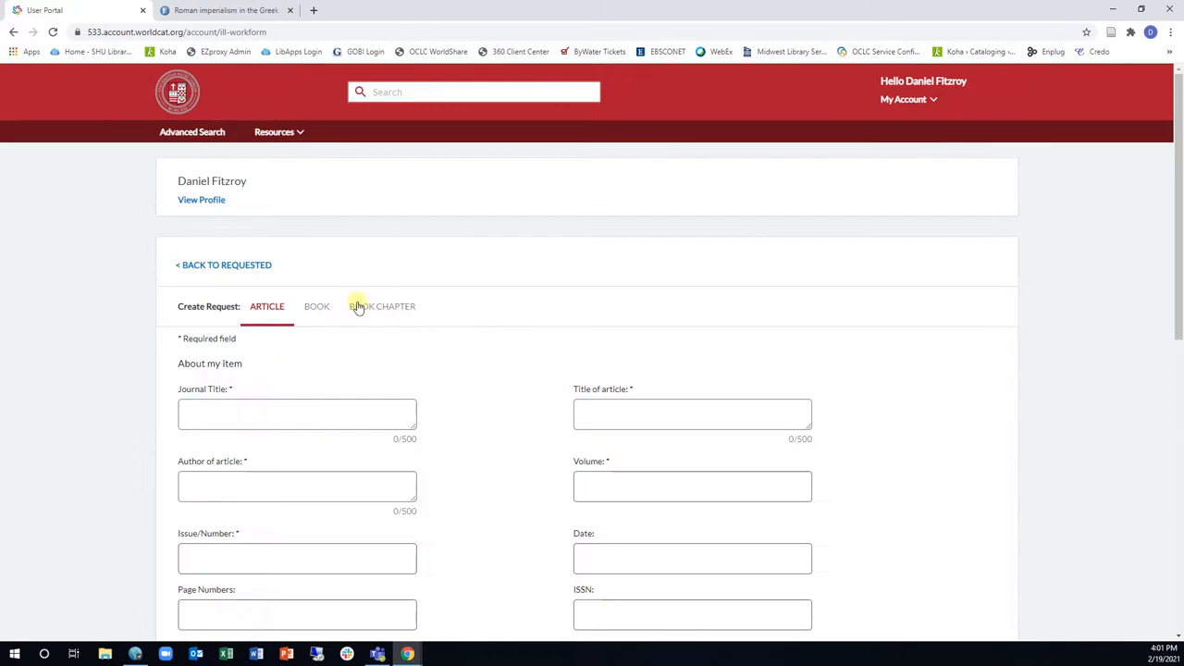
click(317, 307)
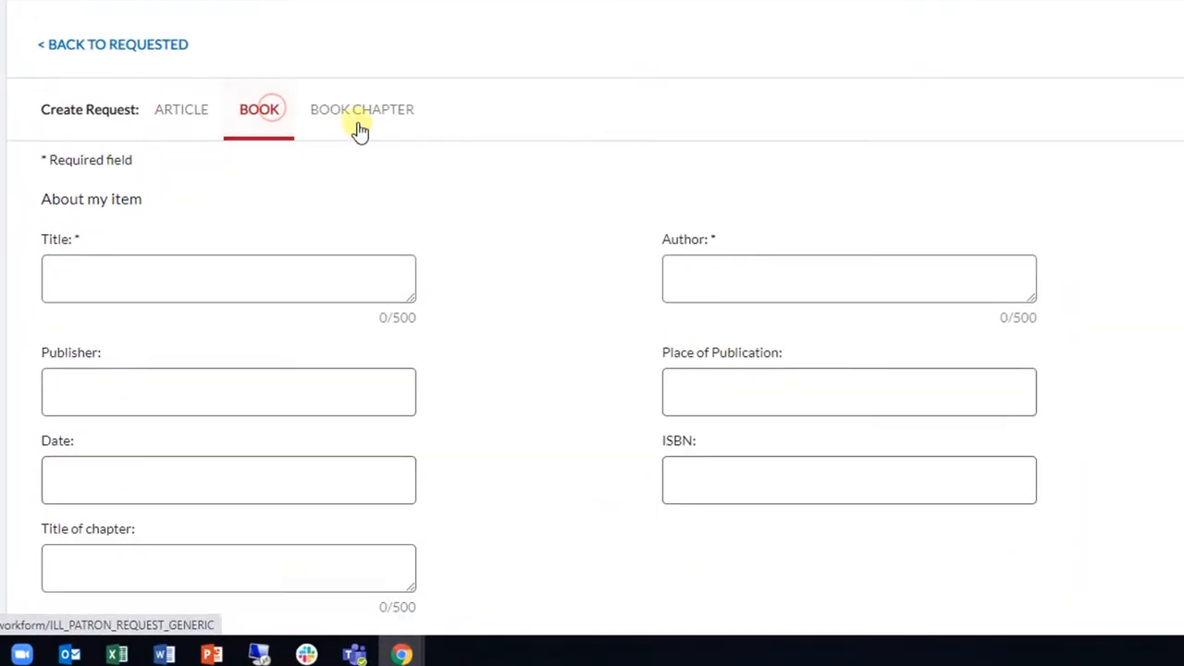
click(363, 109)
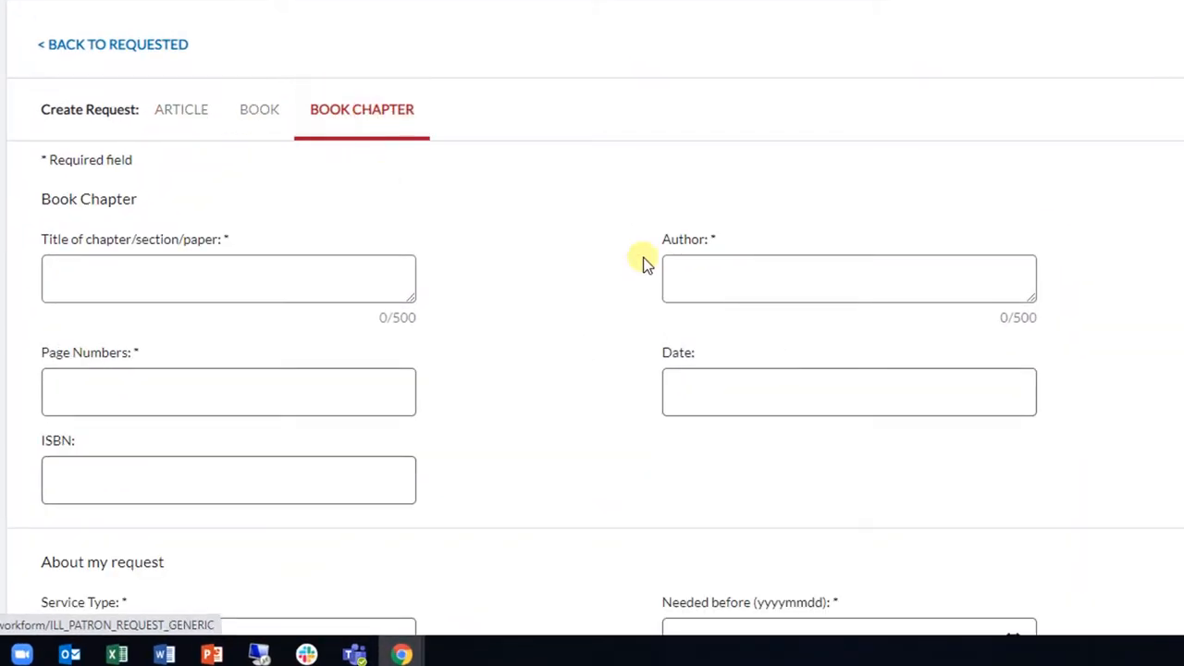
scroll(down, 3)
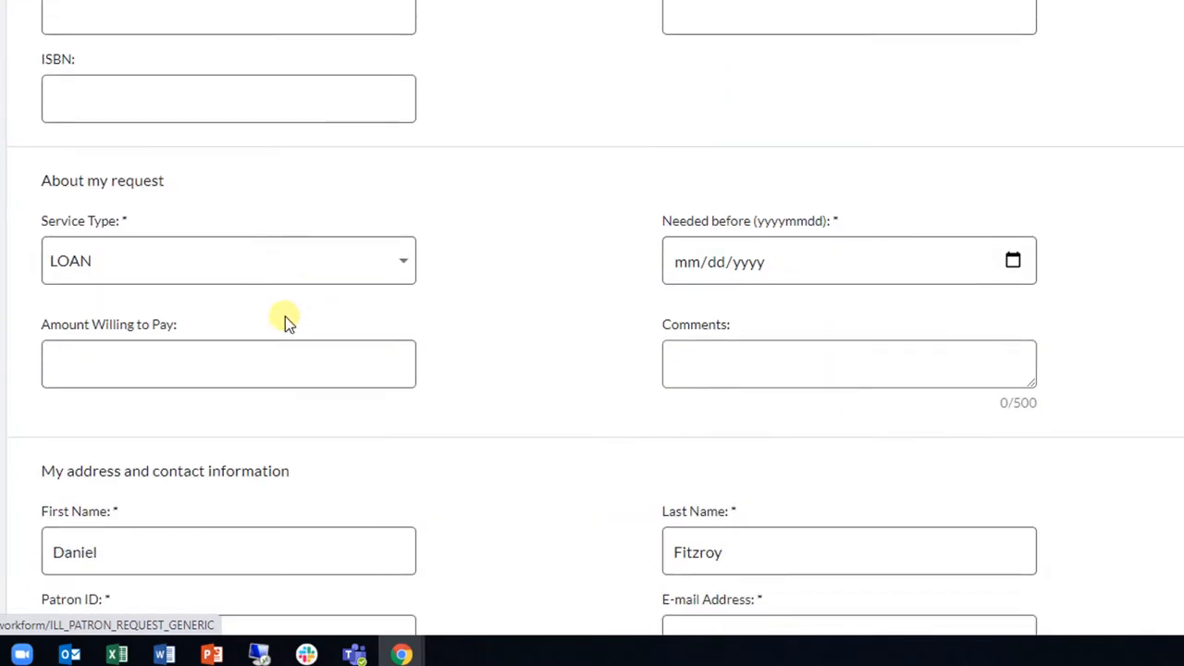
scroll(down, 3)
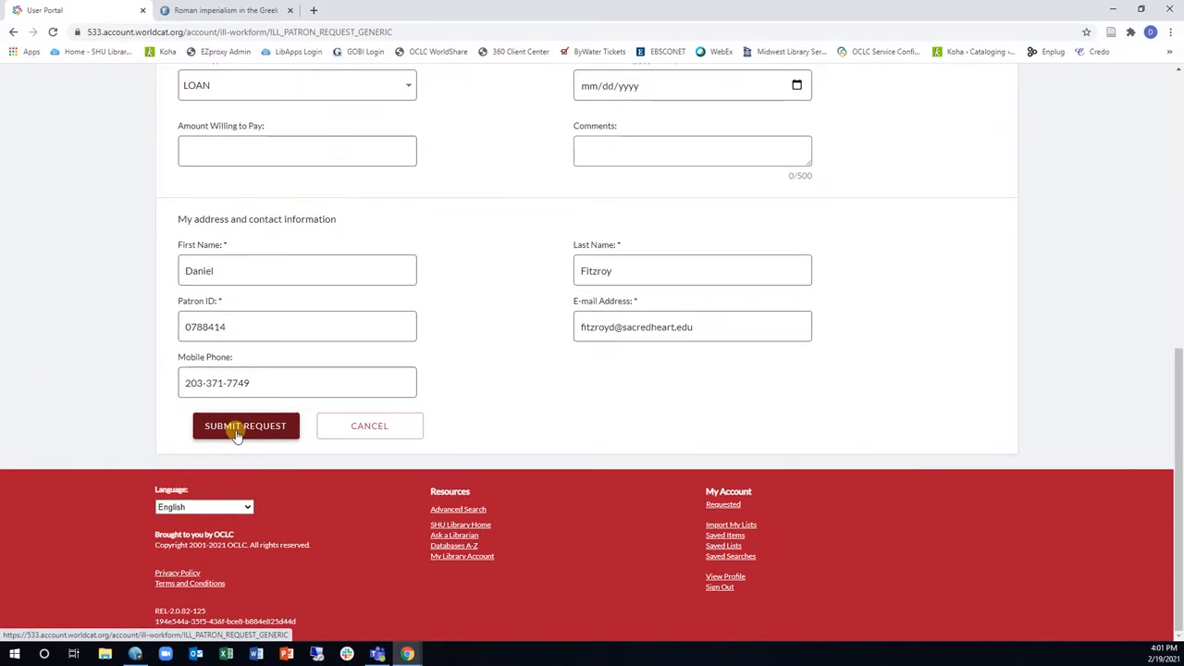
click(244, 425)
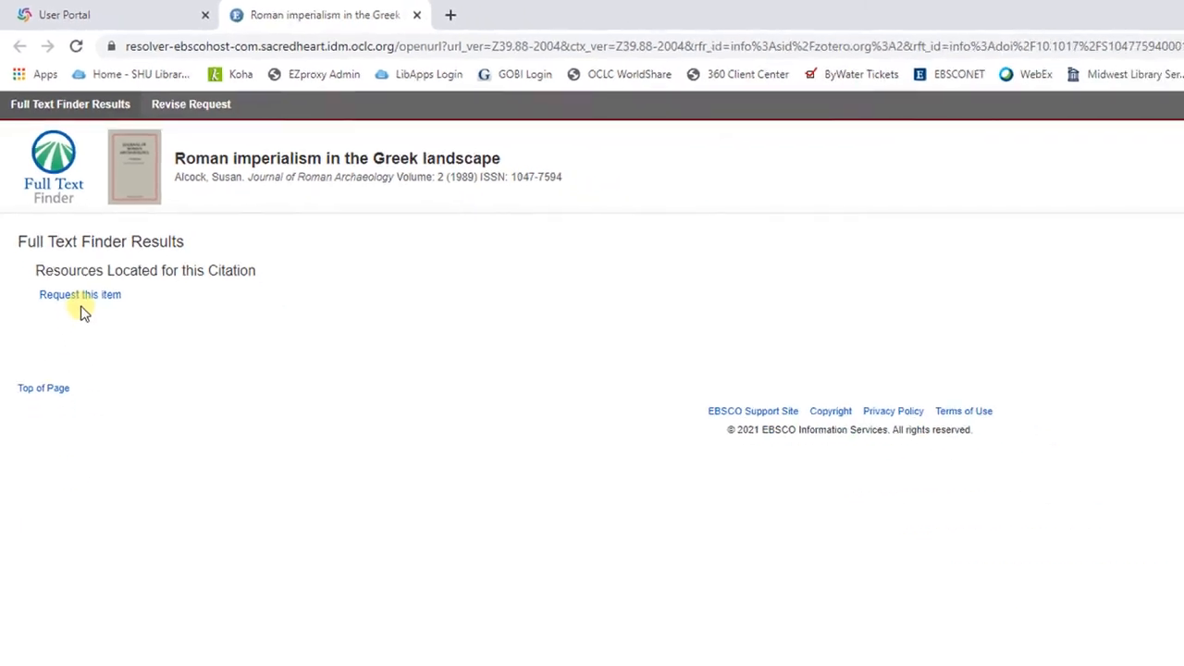
Request the 'Roman imperialism in the Greek landscape' article via Full Text Finder
click(80, 294)
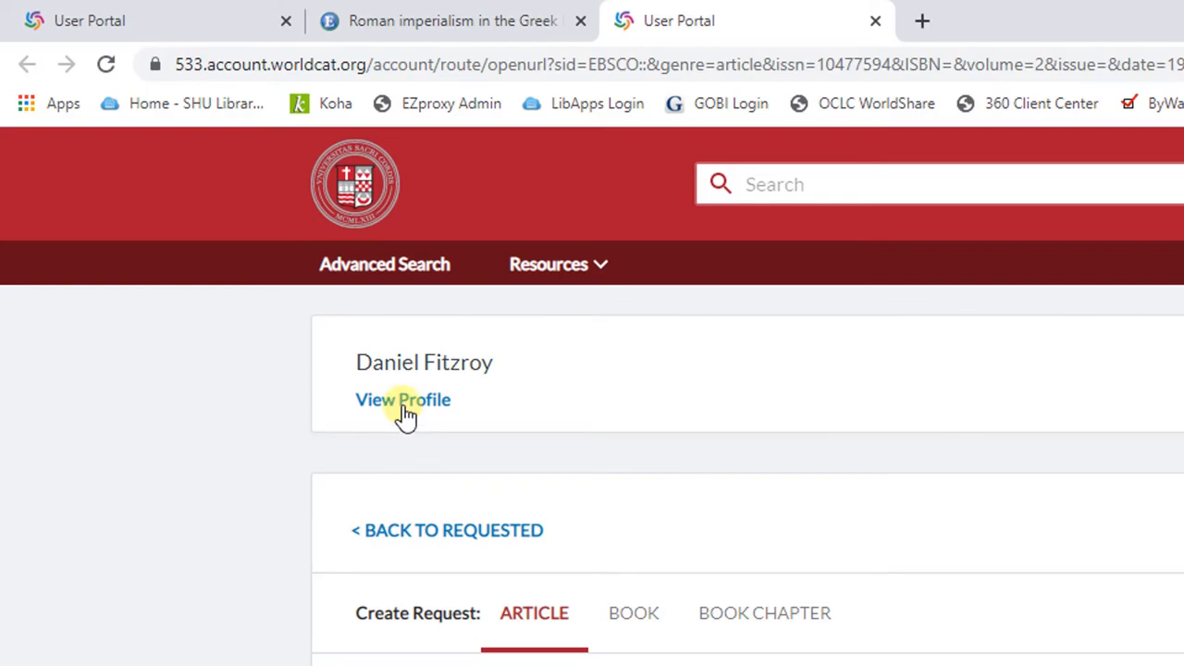
Review the profile's email notification settings, then return to the library home page
click(403, 400)
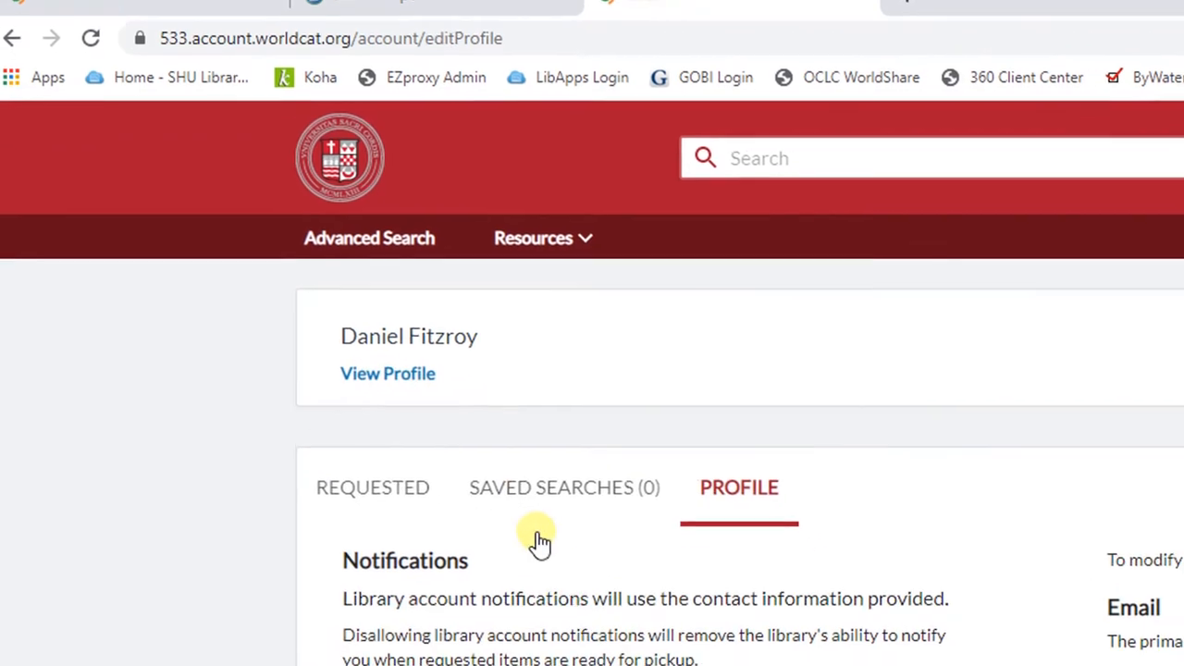
scroll(down, 3)
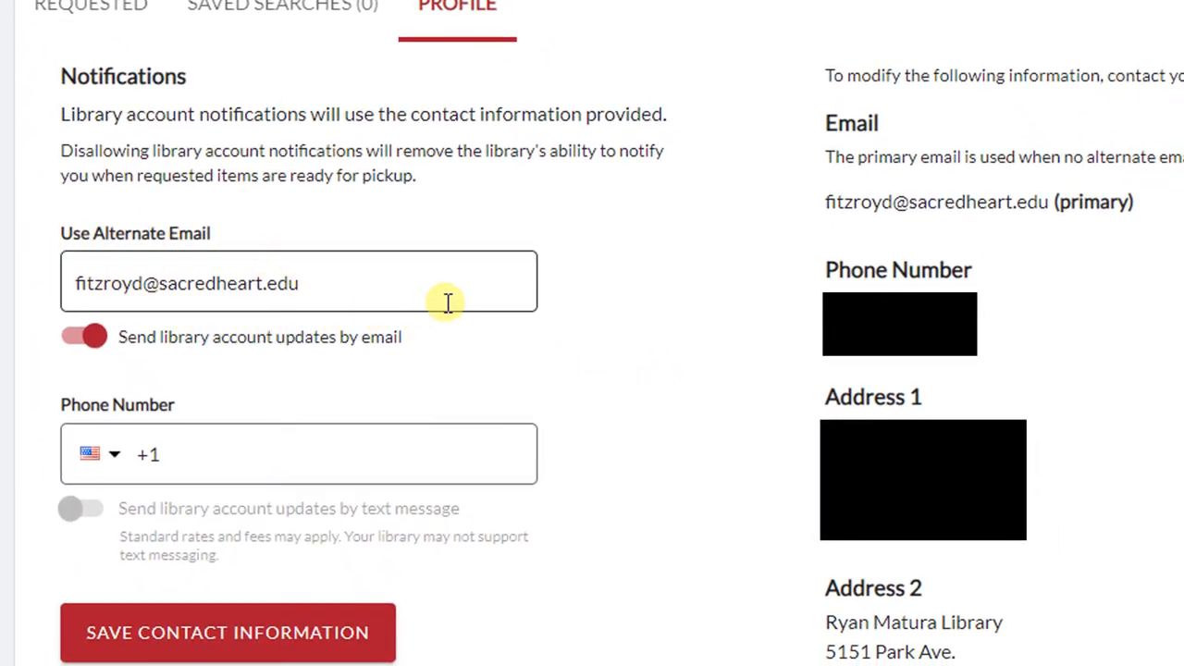
mouse_move(362, 407)
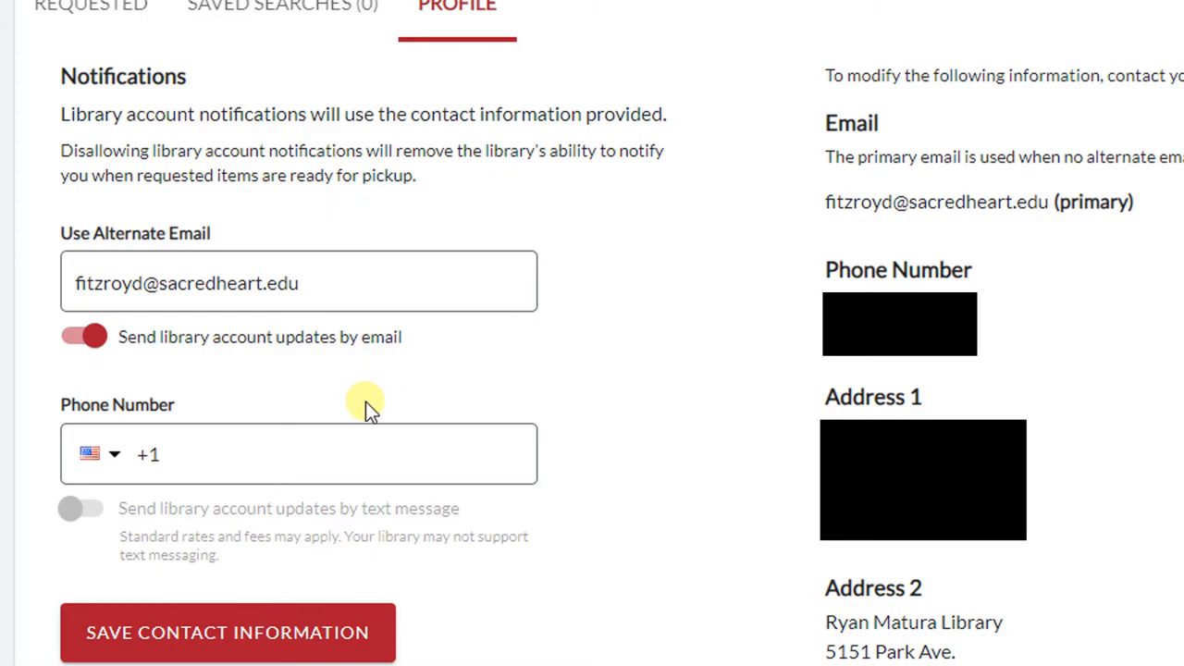
mouse_move(541, 581)
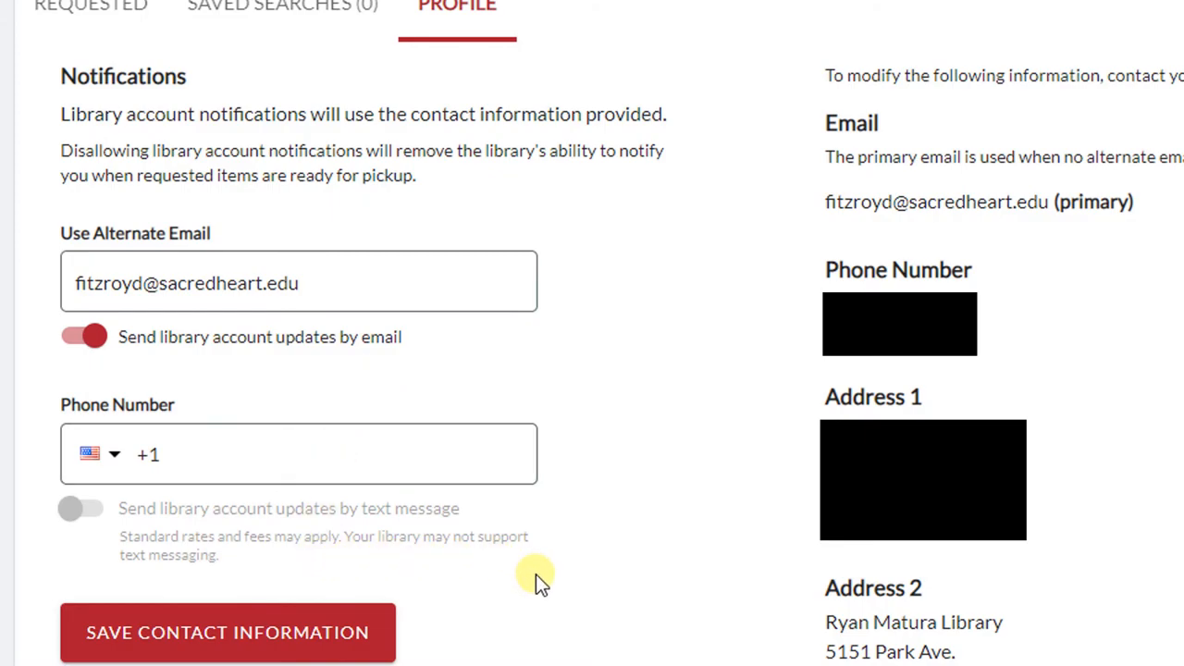
mouse_move(545, 607)
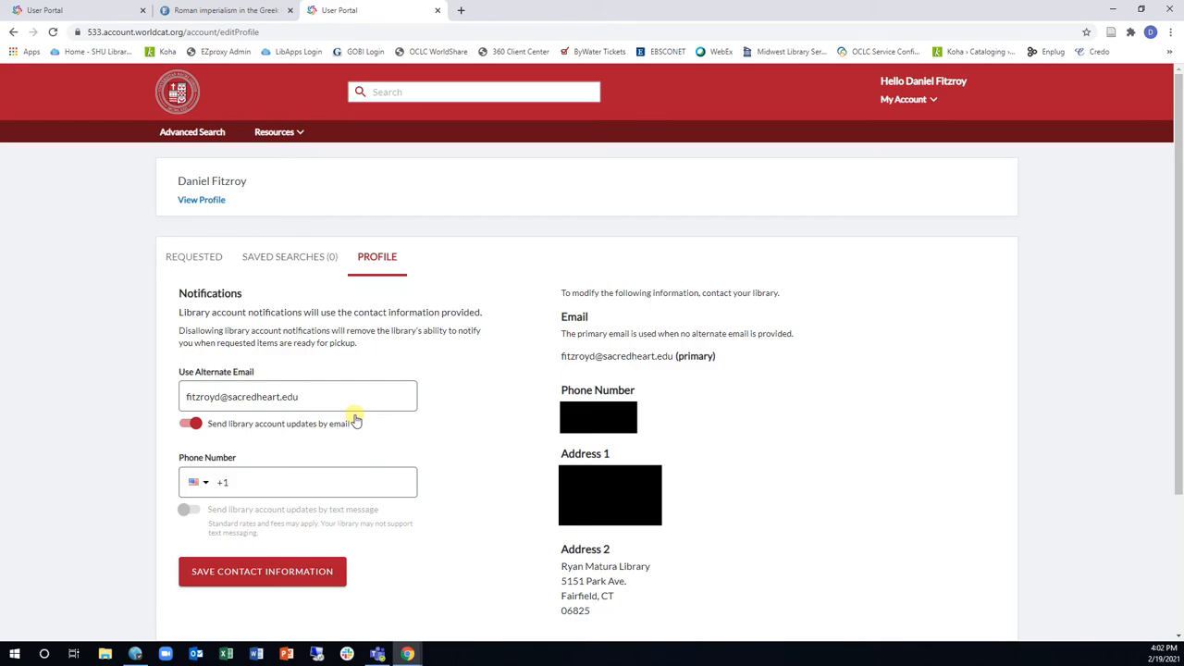
mouse_move(363, 286)
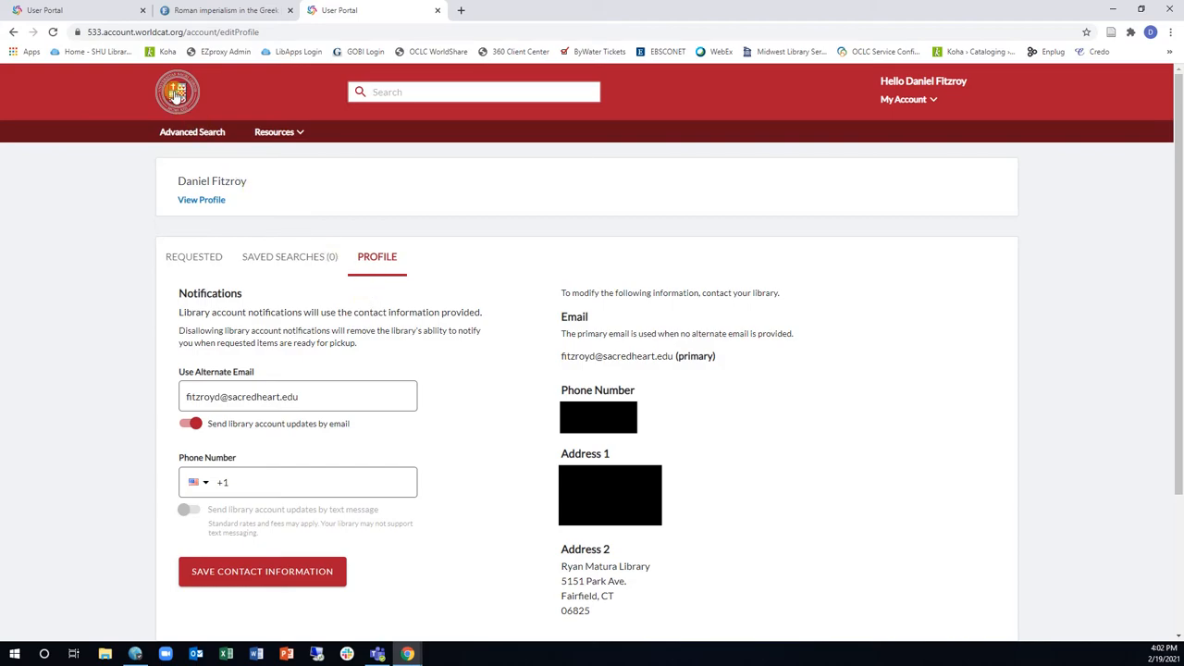
click(370, 11)
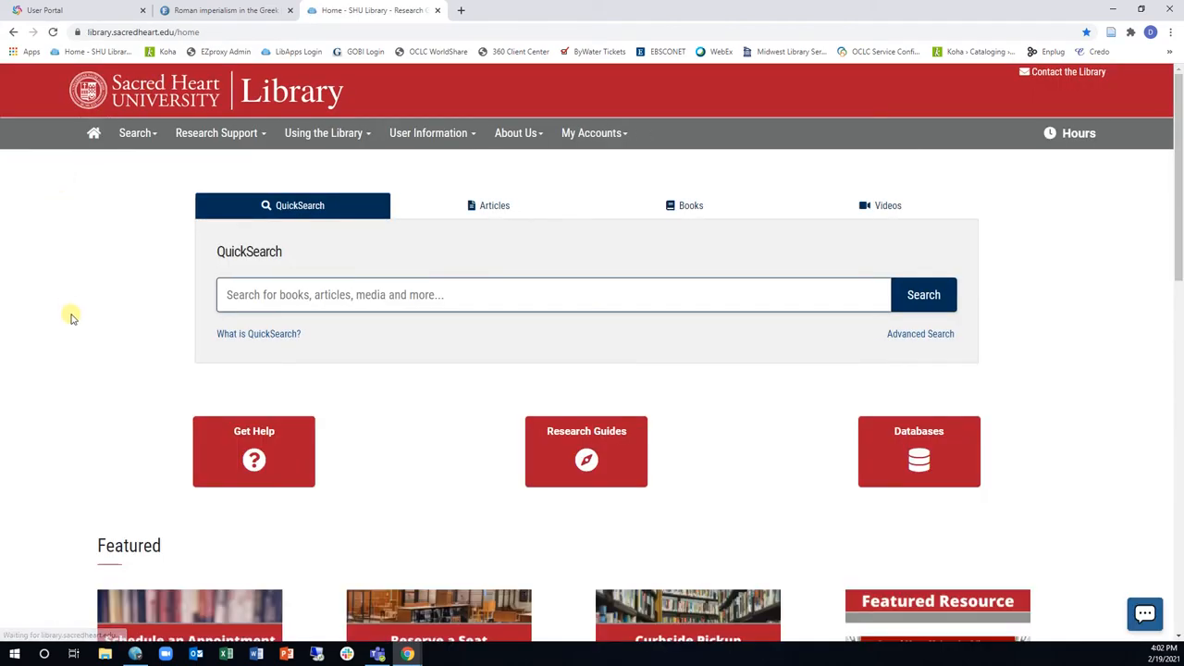